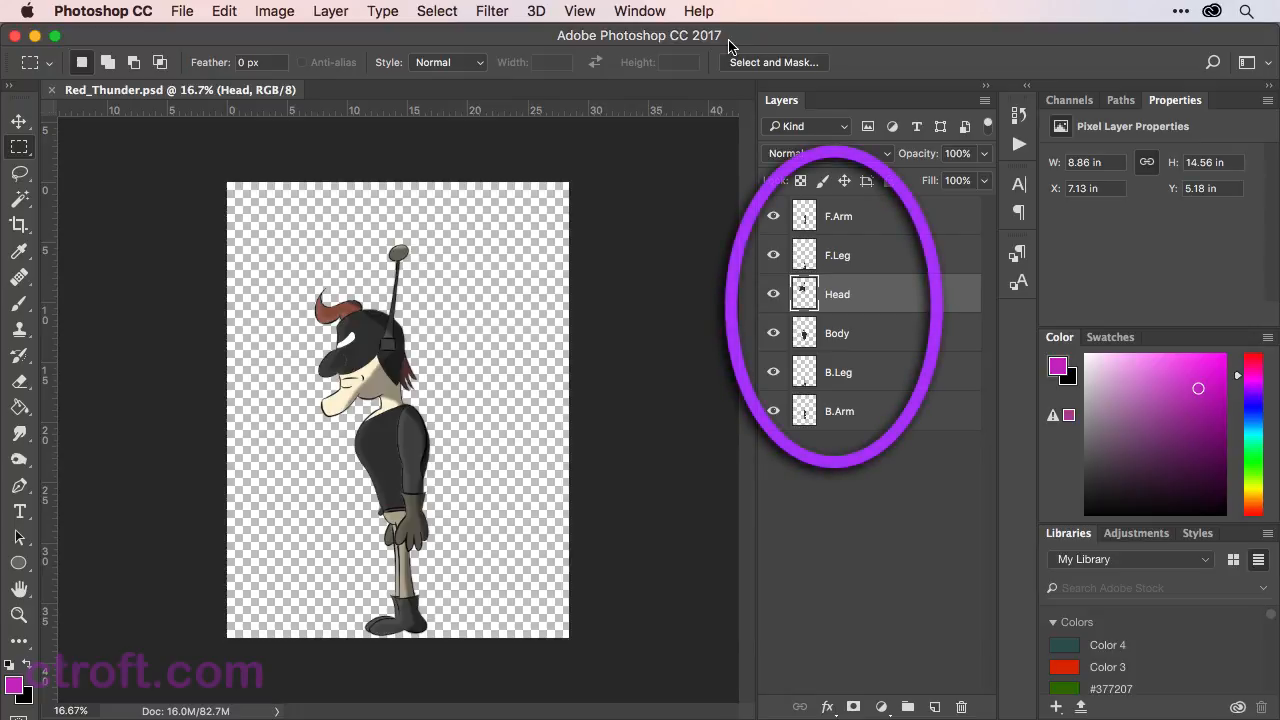
{"action": "left_click", "coordinate": [838, 216]}
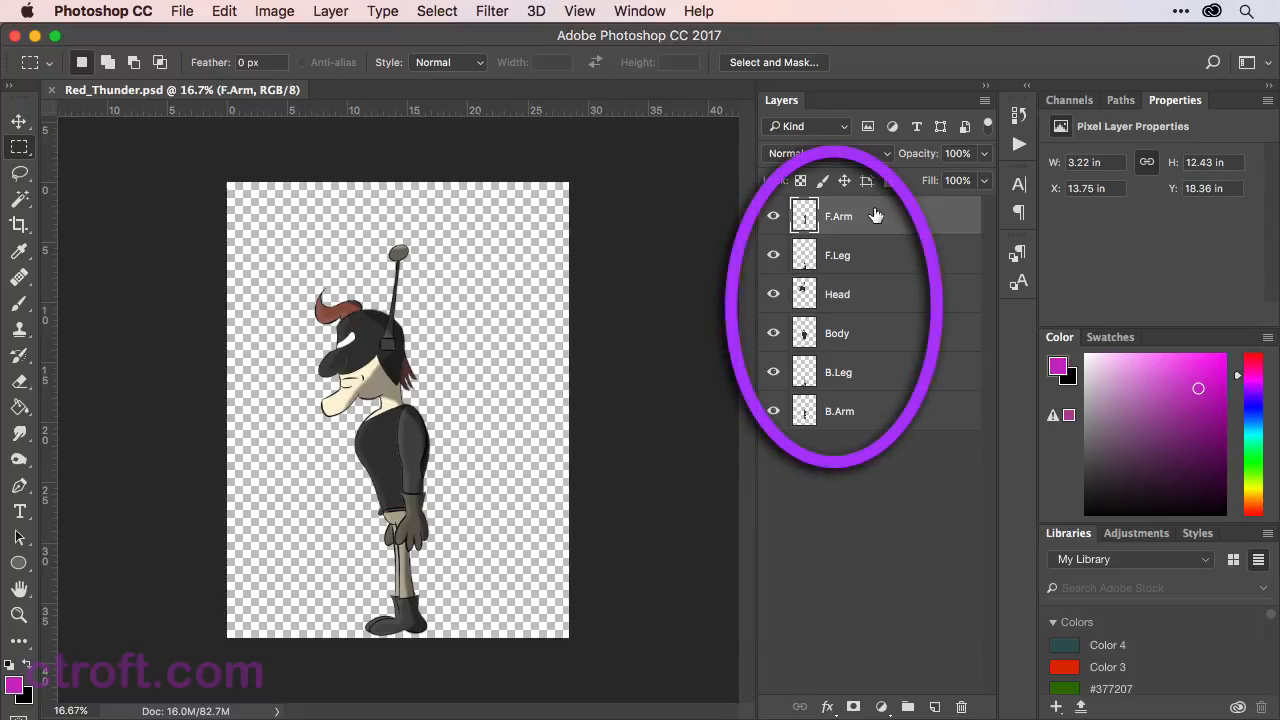
{"action": "left_click", "coordinate": [838, 255]}
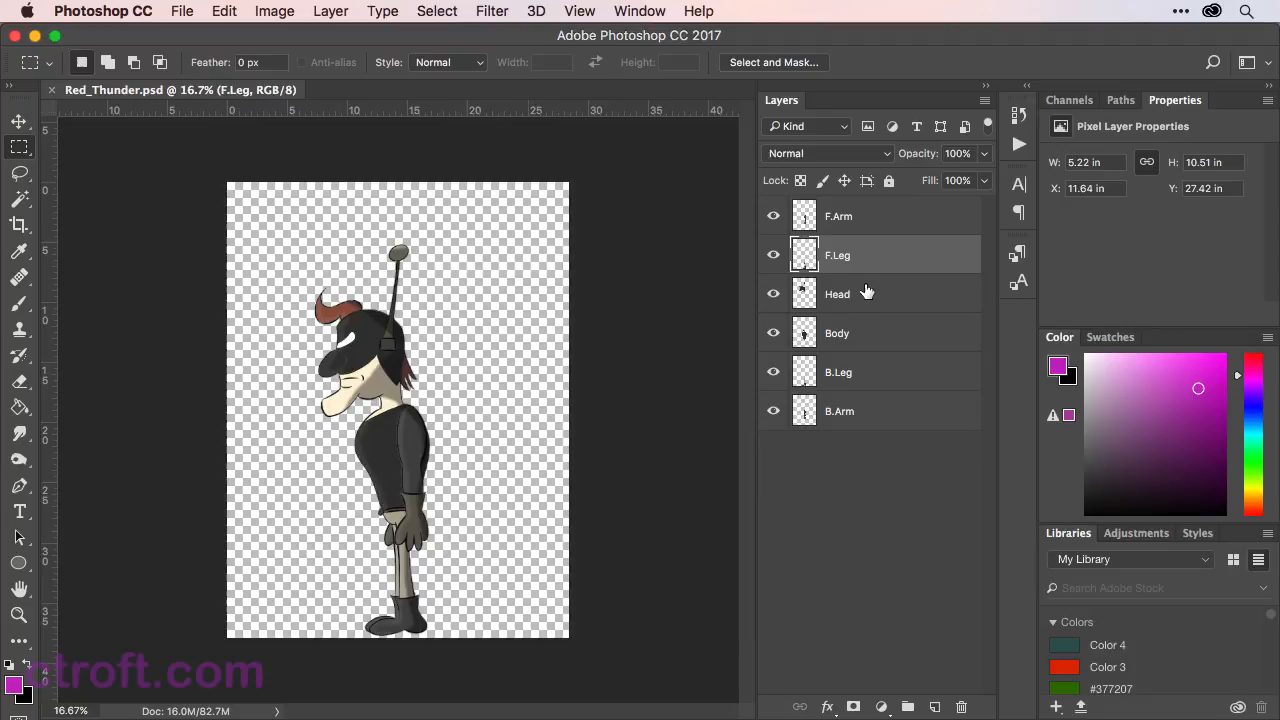
{"action": "left_click", "coordinate": [837, 333]}
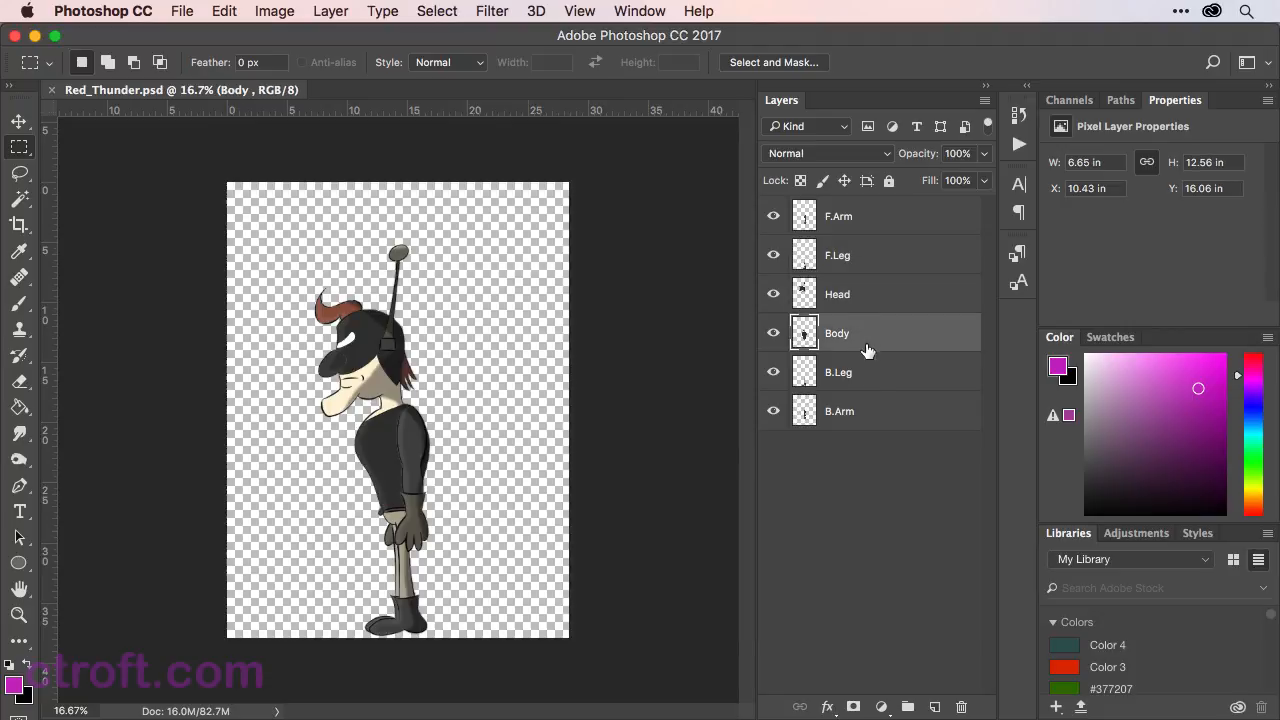
{"action": "left_click", "coordinate": [839, 411]}
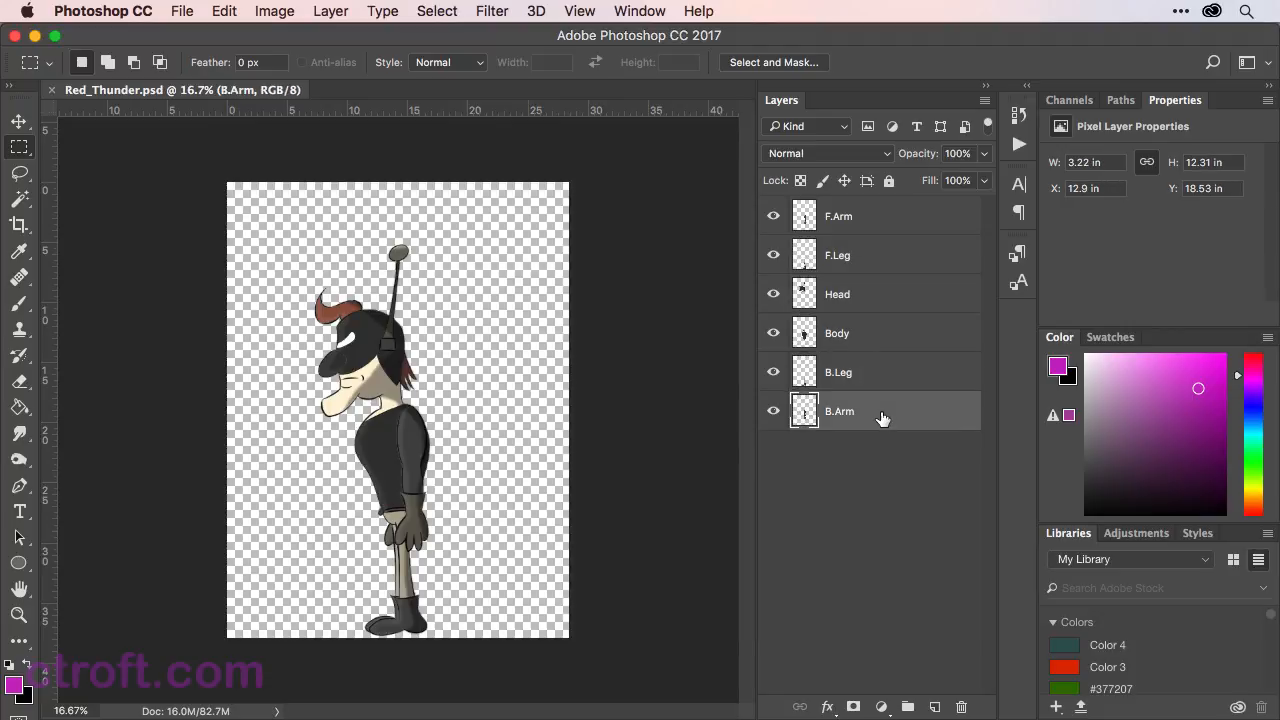